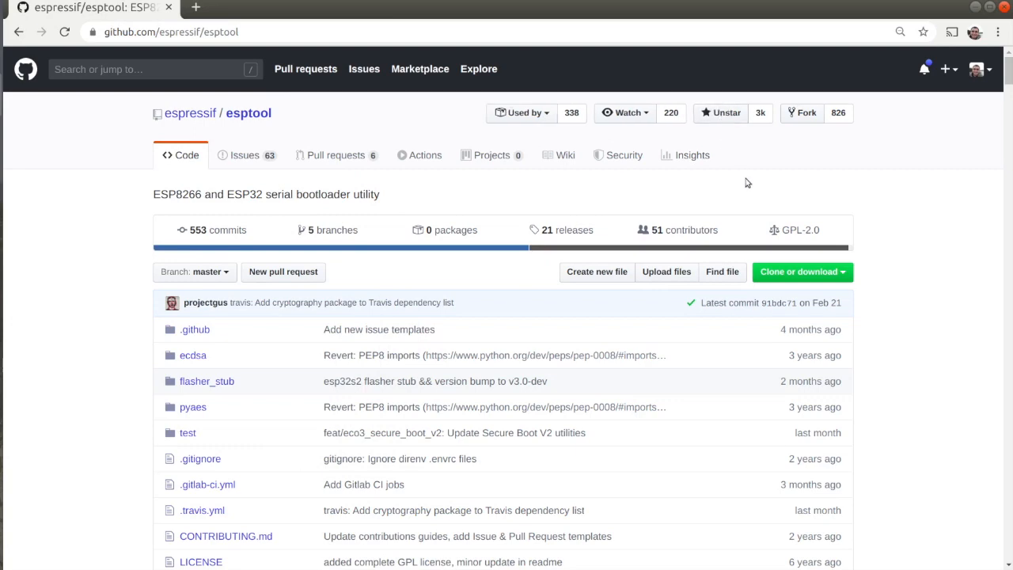
- Scroll the esptool README down to the baud rate and write_flash documentation
{"action": "scroll", "scroll_direction": "down", "scroll_amount": 3}
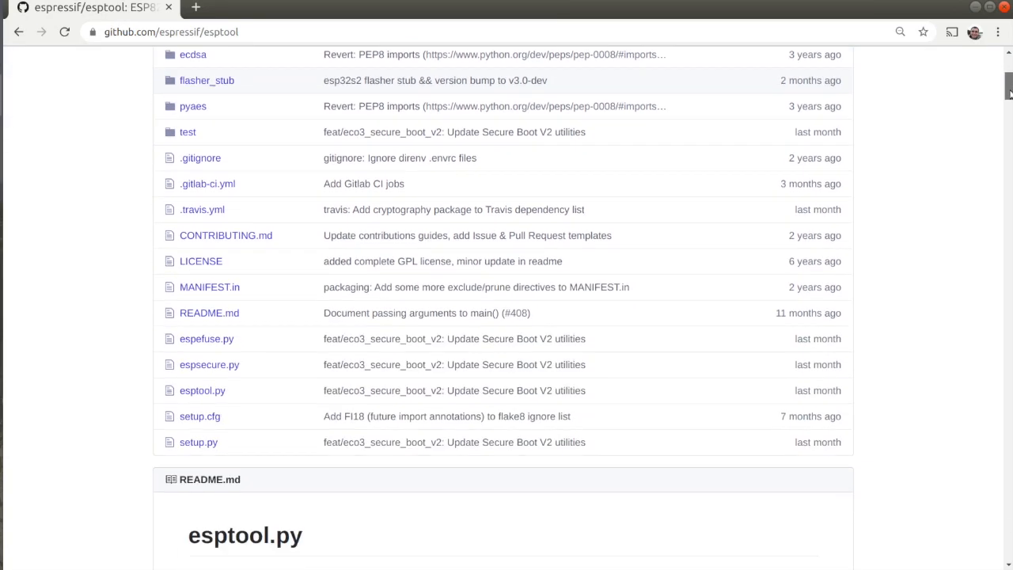
{"action": "scroll", "scroll_direction": "down", "scroll_amount": 3}
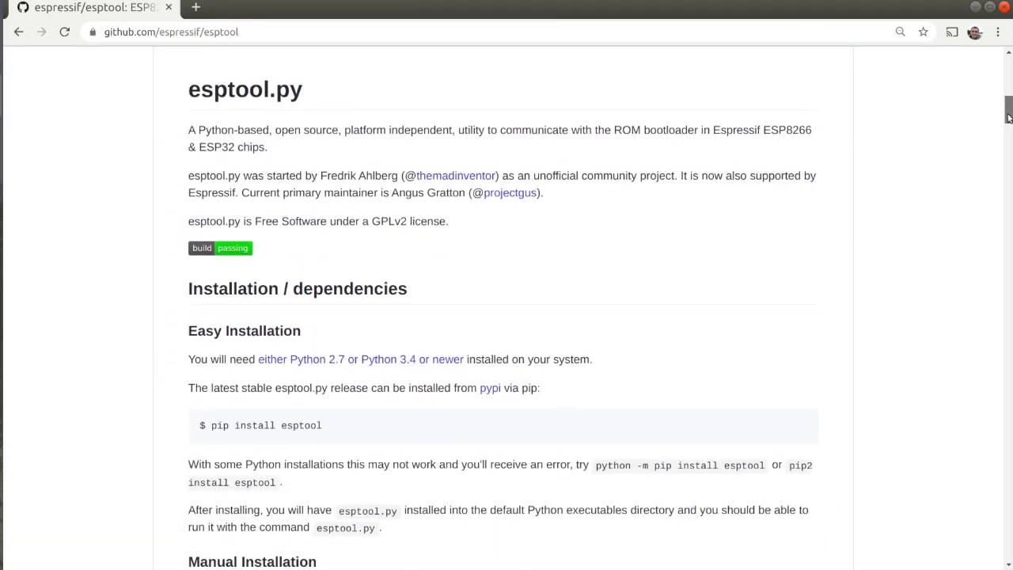
{"action": "scroll", "scroll_direction": "down", "scroll_amount": 3}
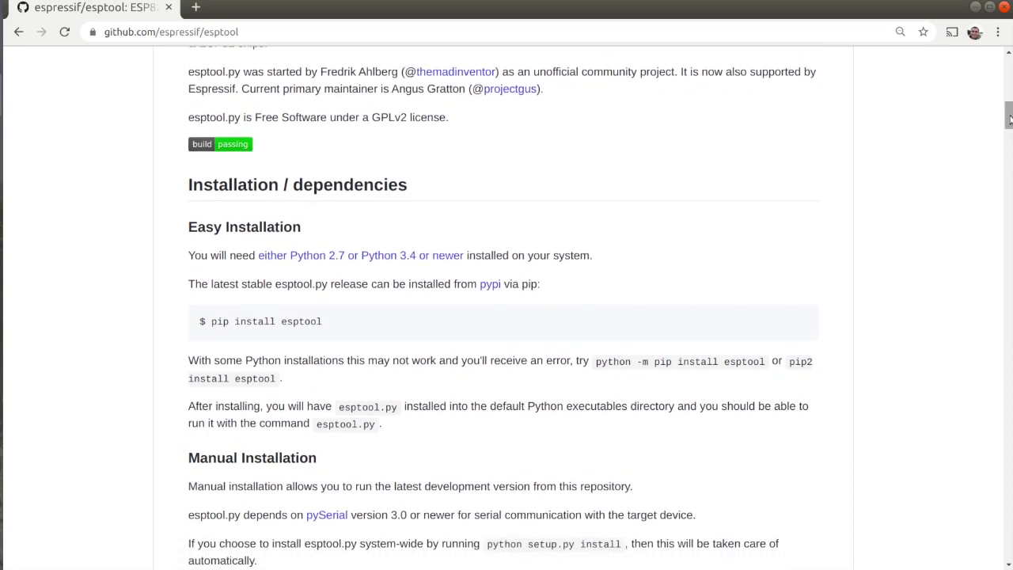
{"action": "scroll", "scroll_direction": "down", "scroll_amount": 3}
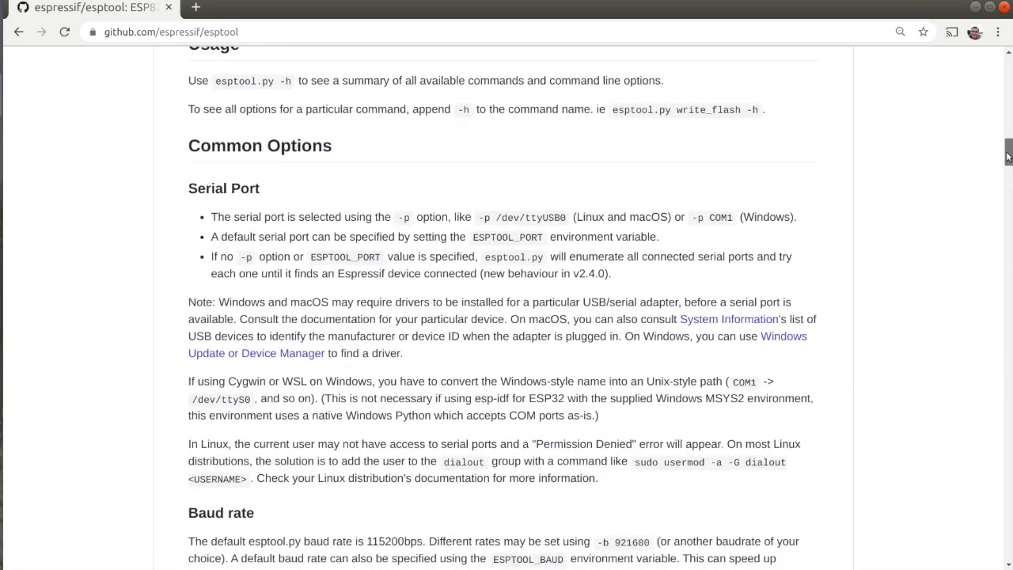
{"action": "scroll", "scroll_direction": "down", "scroll_amount": 3}
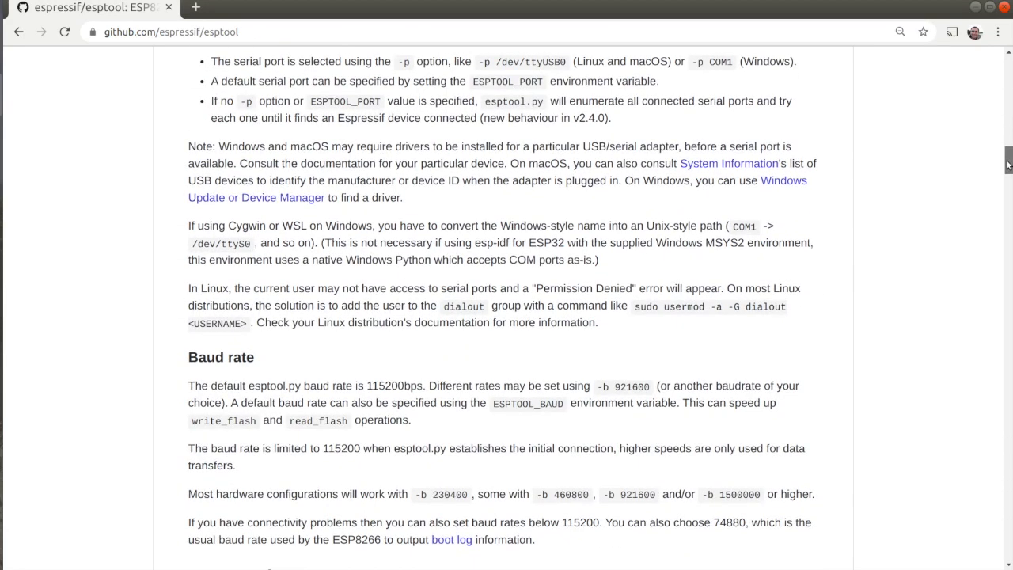
{"action": "scroll", "scroll_direction": "down", "scroll_amount": 3}
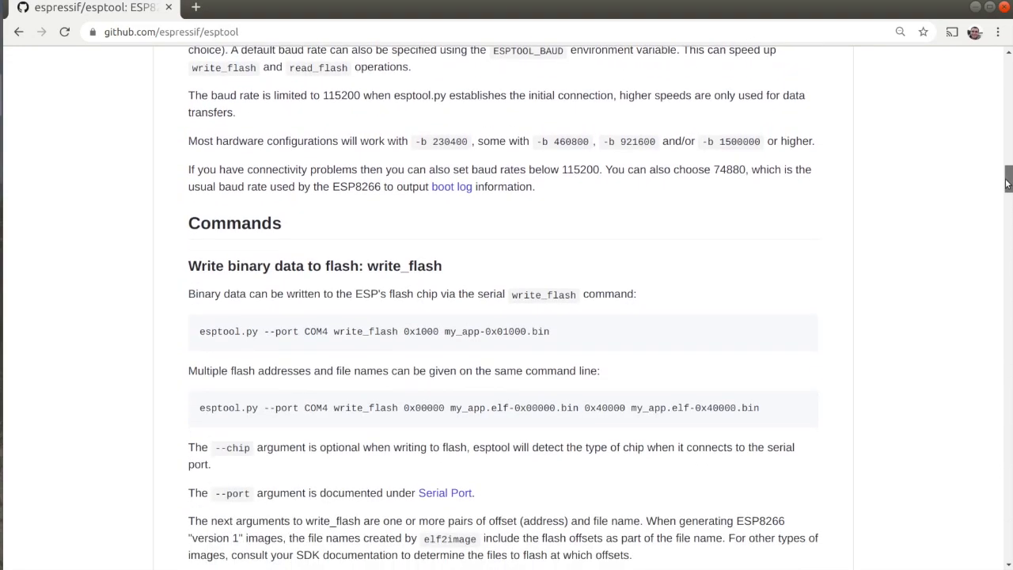
{"action": "scroll", "scroll_direction": "down", "scroll_amount": 3}
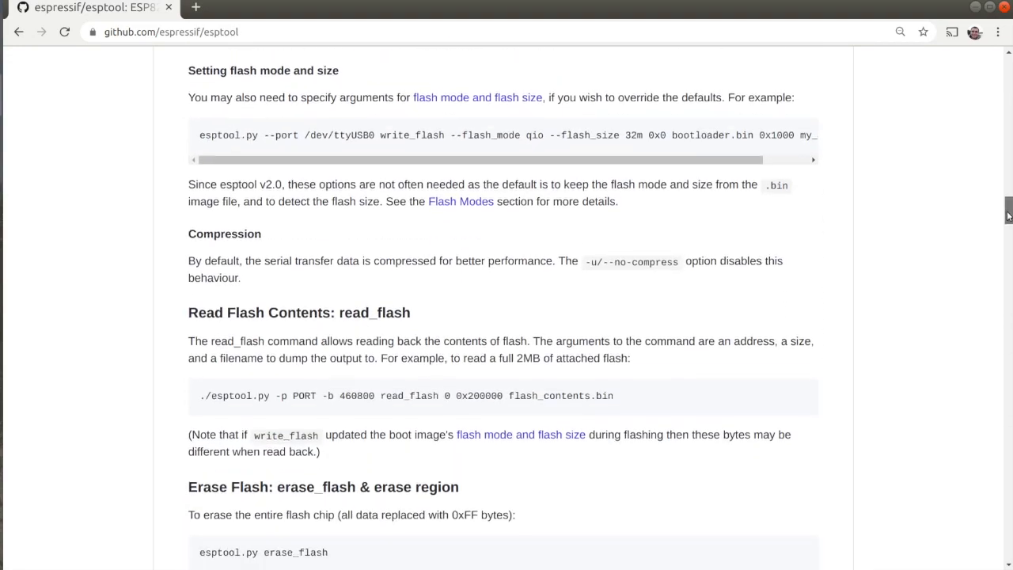
{"action": "scroll", "scroll_direction": "down", "scroll_amount": 3}
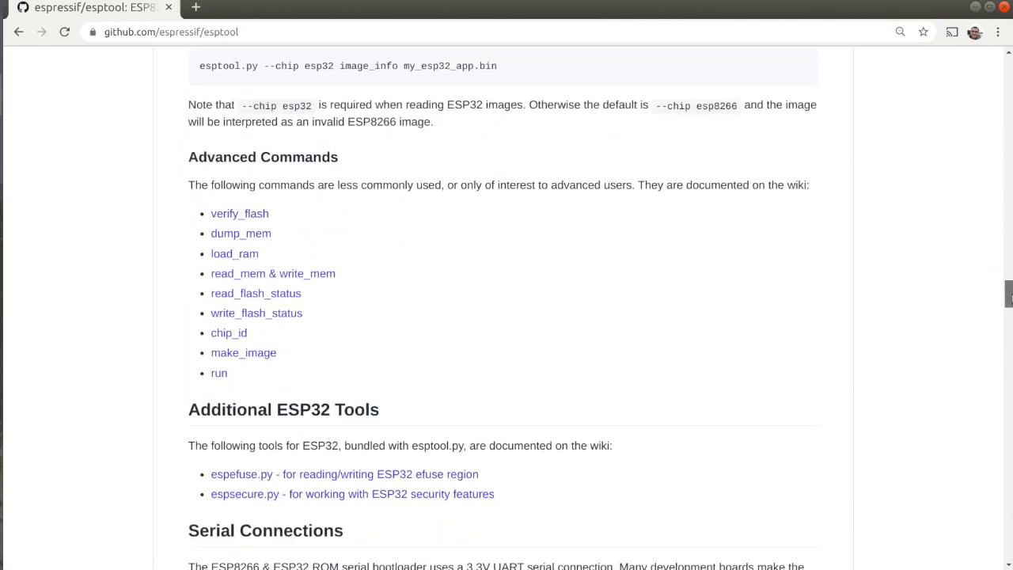
{"action": "scroll", "scroll_direction": "down", "scroll_amount": 3}
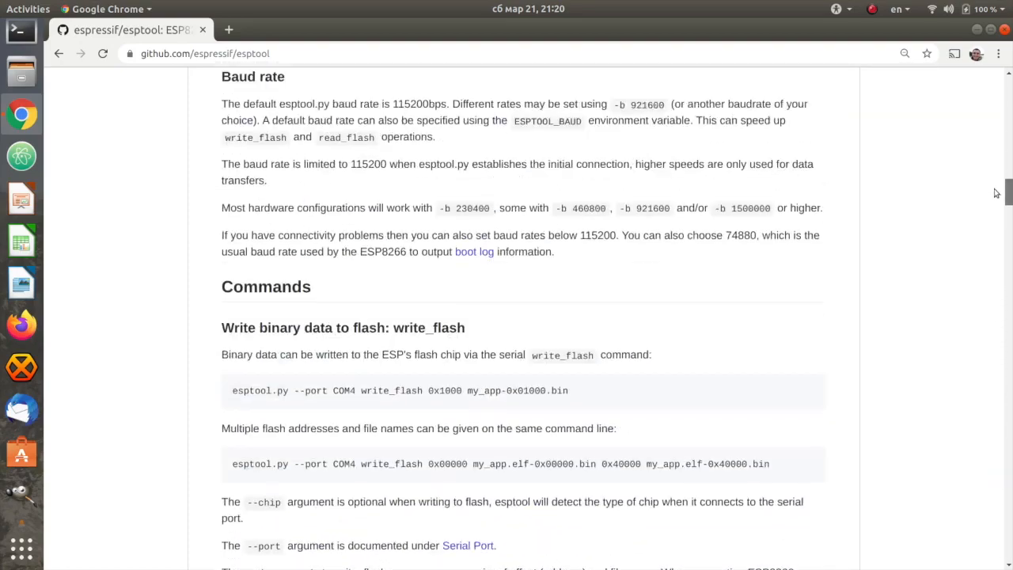
- Scroll up to Easy Installation and select the 'pip install esptool' command
{"action": "scroll", "scroll_direction": "up", "scroll_amount": 3}
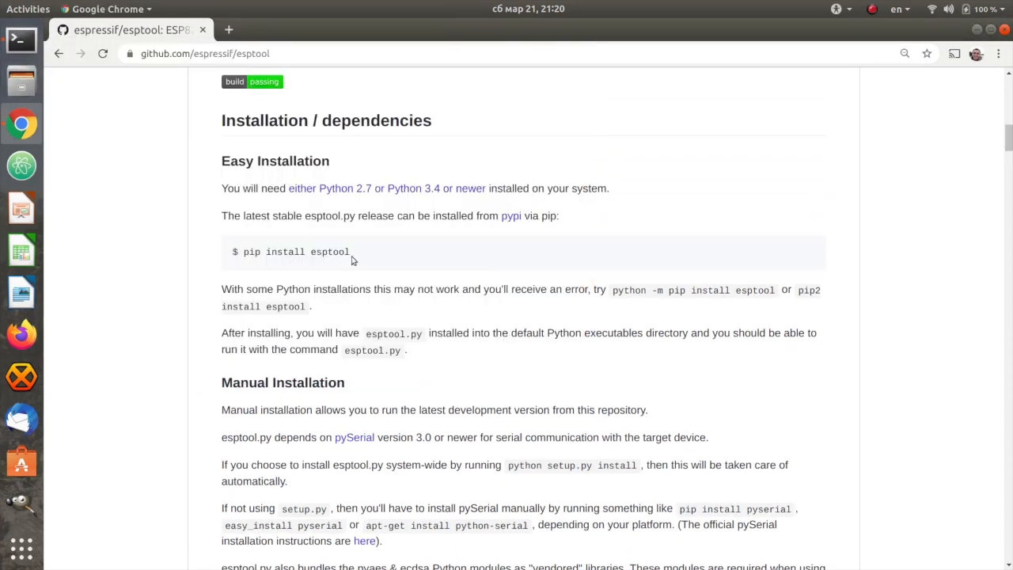
{"action": "left_click", "coordinate": [21, 39]}
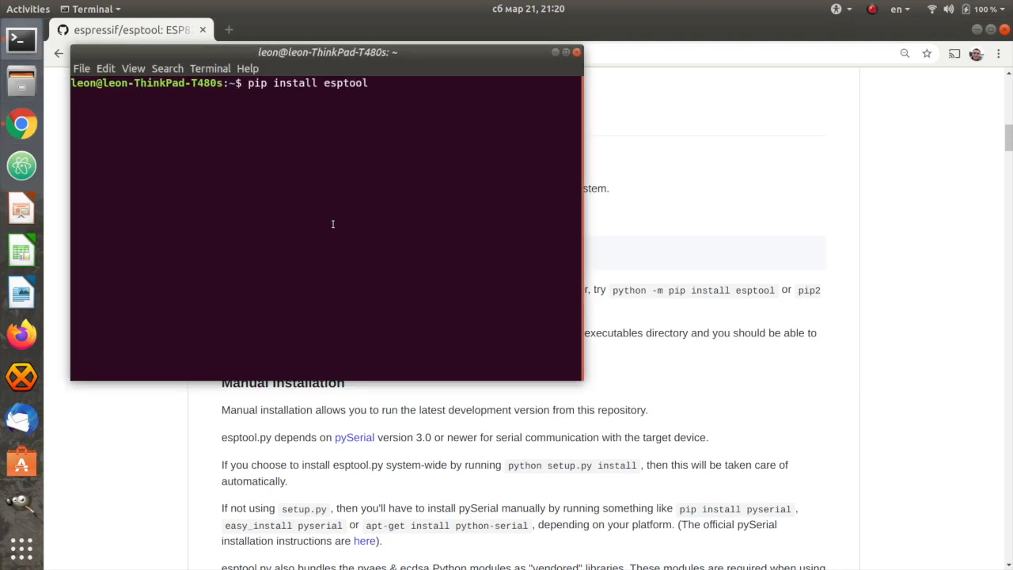
- Run 'sudo pip install esptool' and submit the administrator password
{"action": "type", "text": "sudo "}
{"action": "key", "text": "Return"}
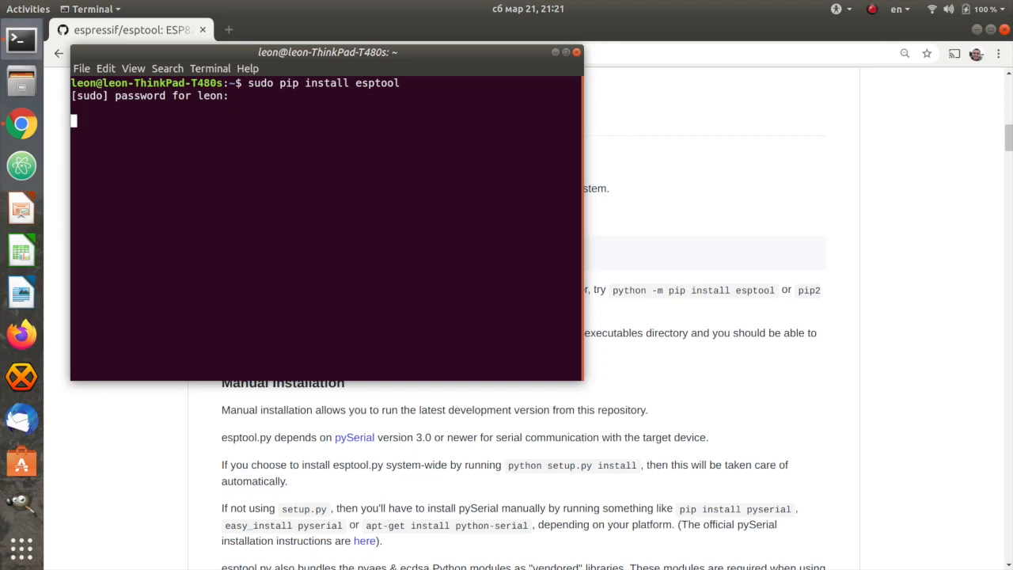
{"action": "key", "text": "Return"}
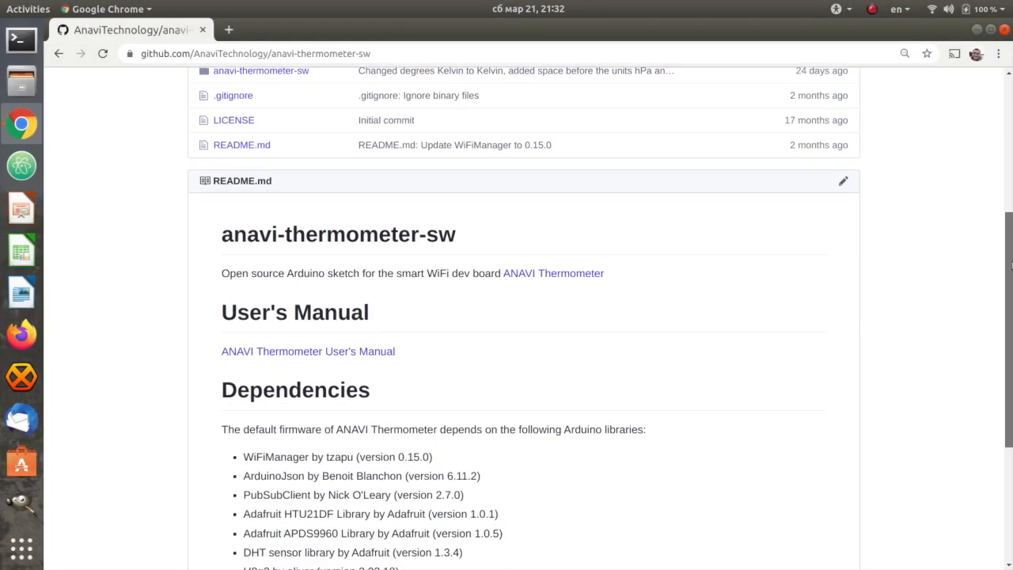
- Download anavi-thermometer-sw.ino-101-20200224.bin from the repository's 1.0.1 release assets
{"action": "scroll", "scroll_direction": "down", "scroll_amount": 3}
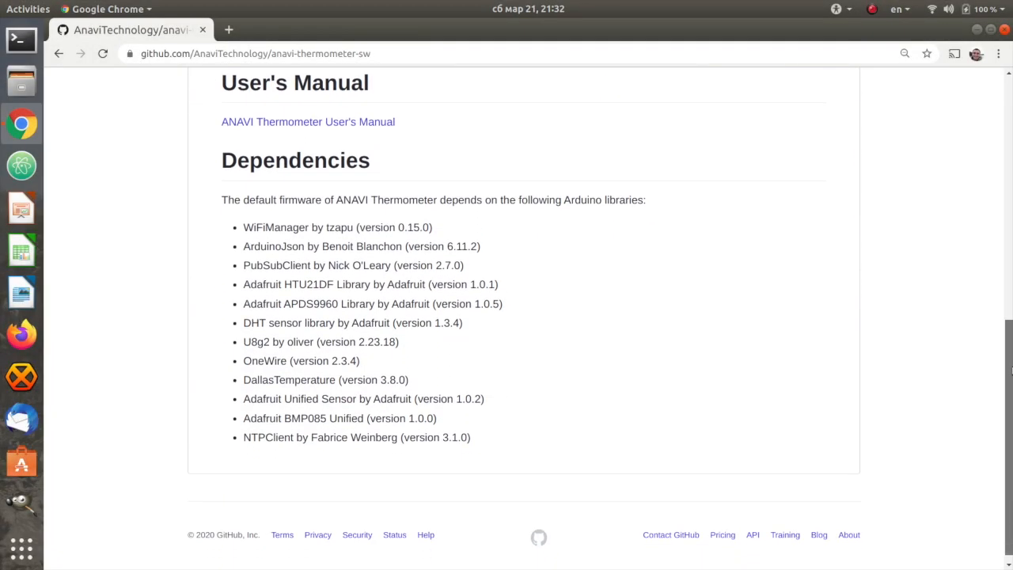
{"action": "scroll", "scroll_direction": "up", "scroll_amount": 3}
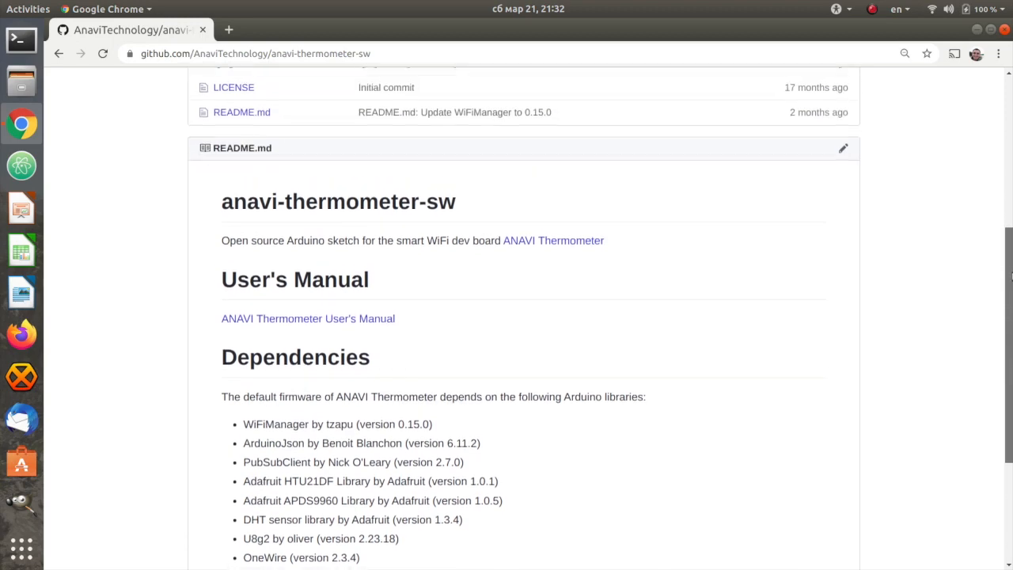
{"action": "scroll", "scroll_direction": "up", "scroll_amount": 3}
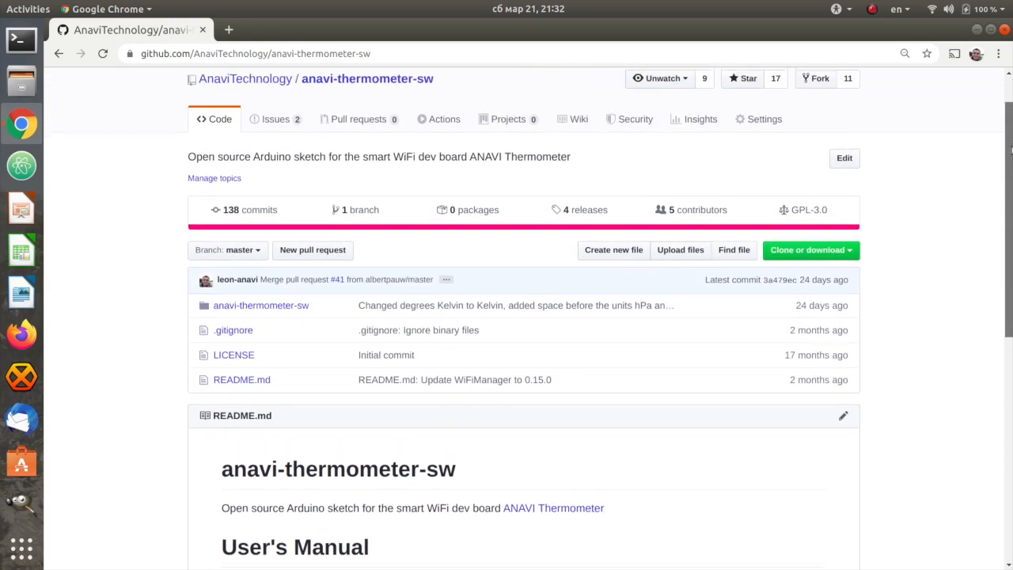
{"action": "left_click", "coordinate": [586, 209]}
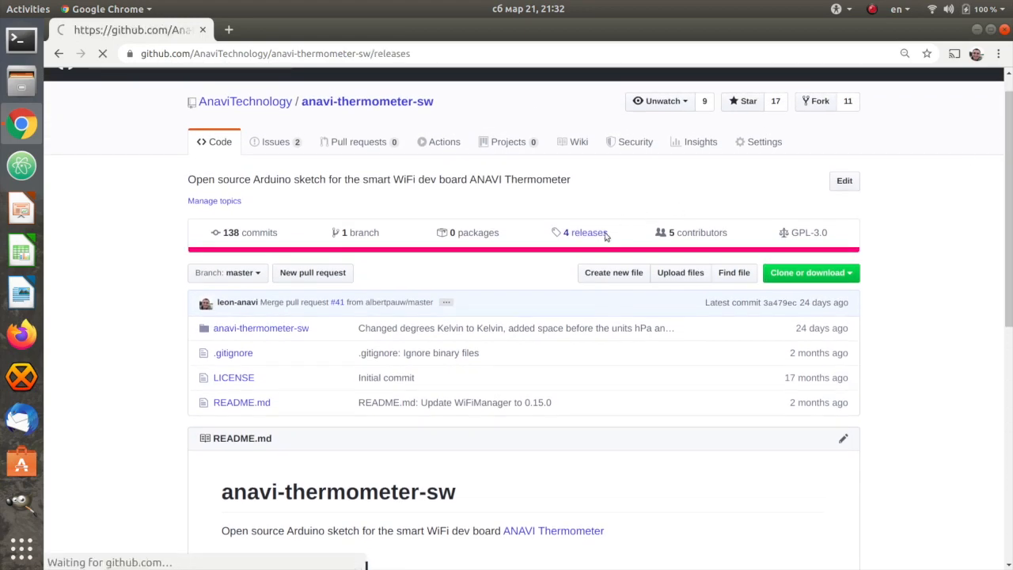
{"action": "left_click", "coordinate": [584, 232]}
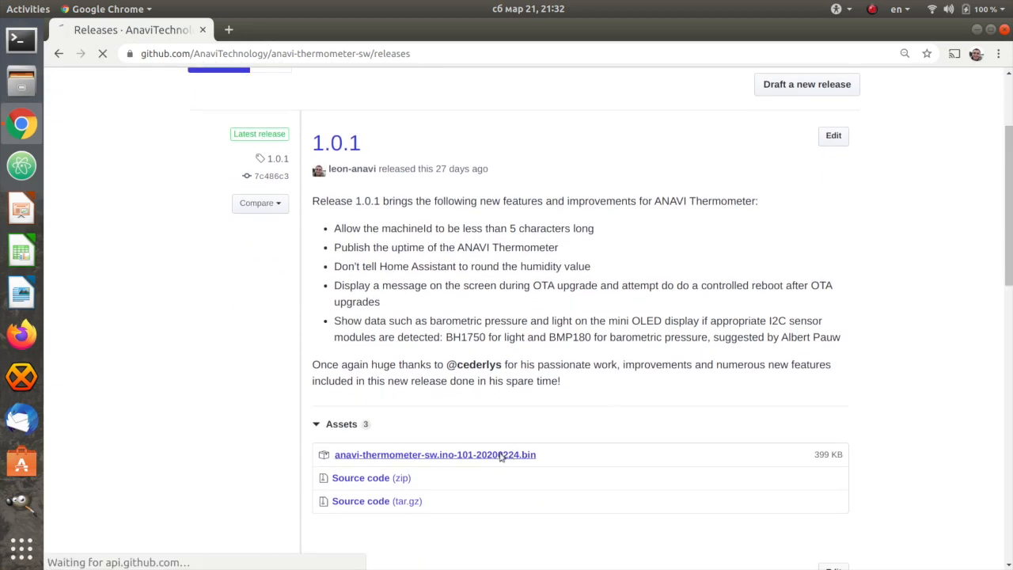
{"action": "left_click", "coordinate": [435, 455]}
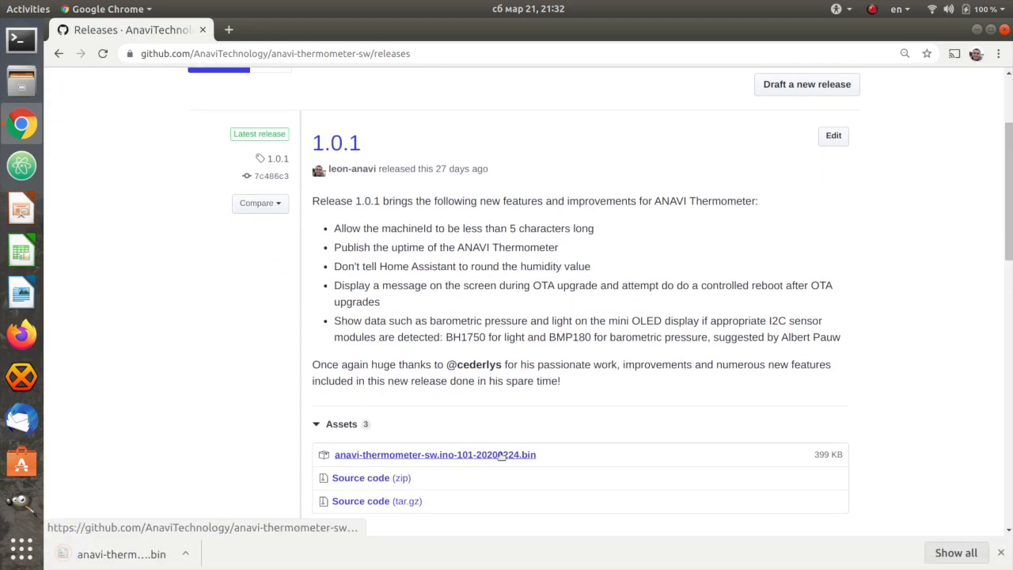
{"action": "mouse_move", "coordinate": [218, 351]}
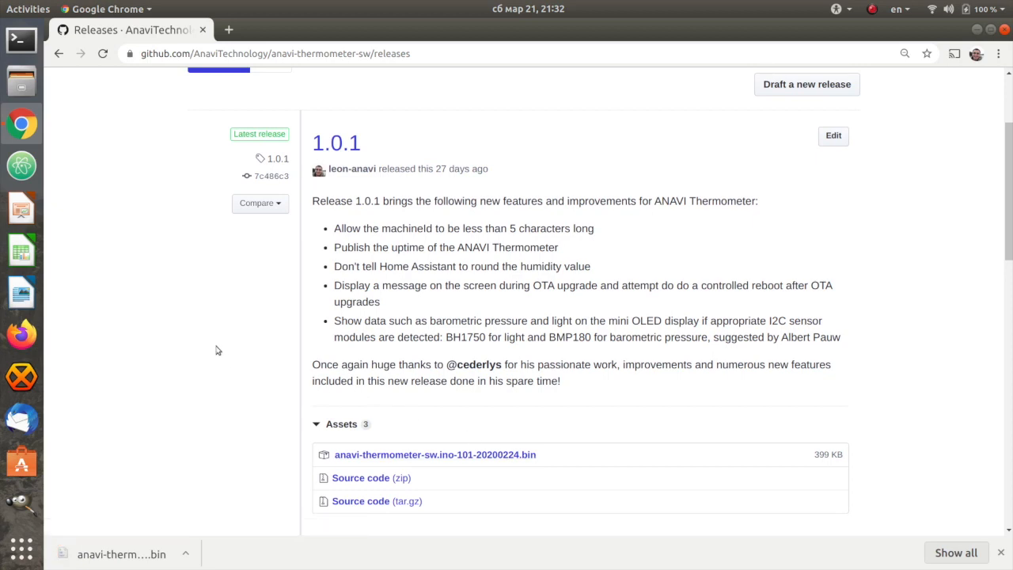
{"action": "left_click", "coordinate": [22, 38]}
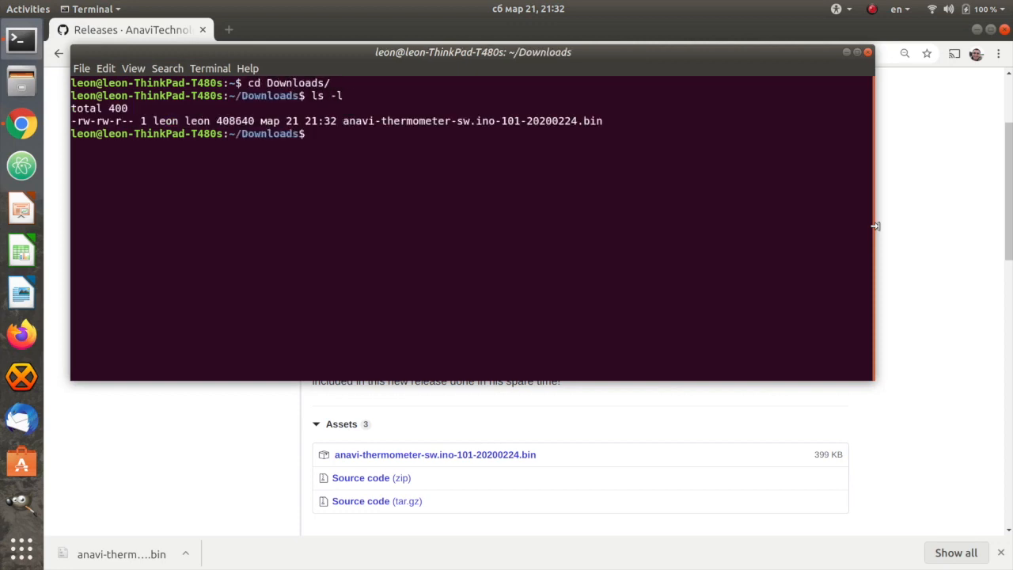
- Type 'esptool.py --port /dev/ttyUSB0 --baud 460800 write_flash --flash_size=detect 0' for the anavi-thermometer firmware .bin
{"action": "type", "text": "esptool.py"}
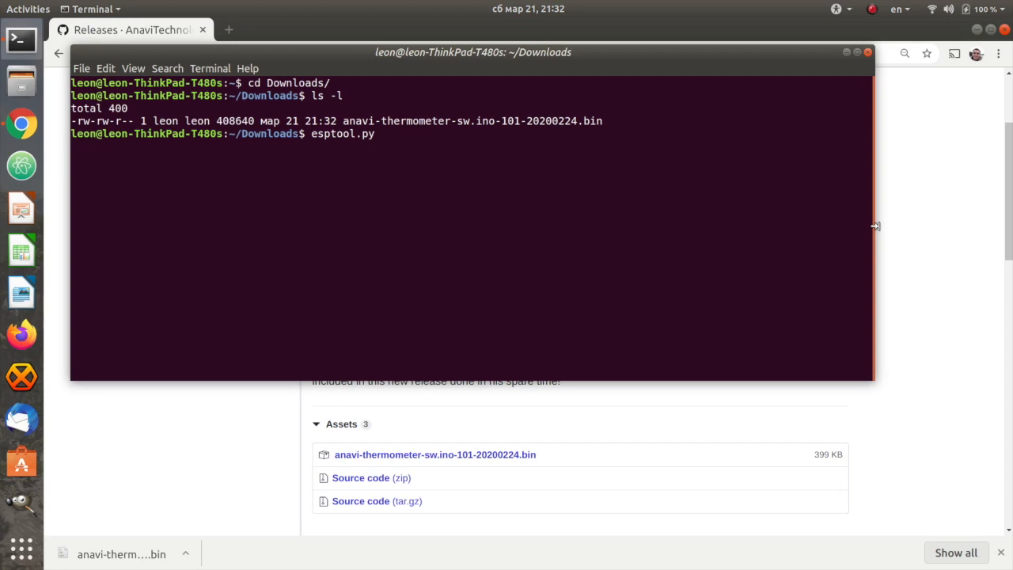
{"action": "type", "text": "--port /dev/ttyUSB0"}
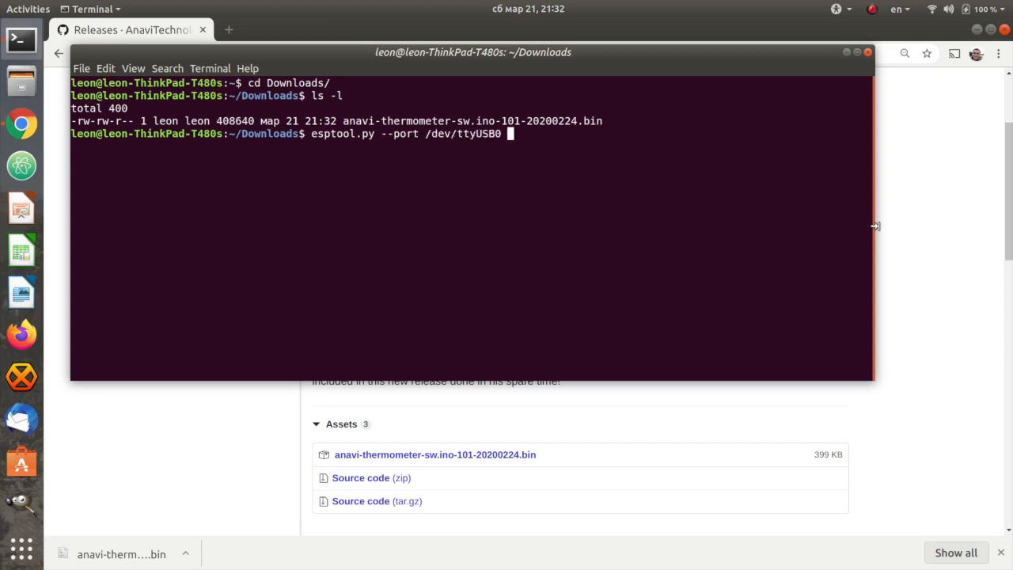
{"action": "type", "text": "--ba"}
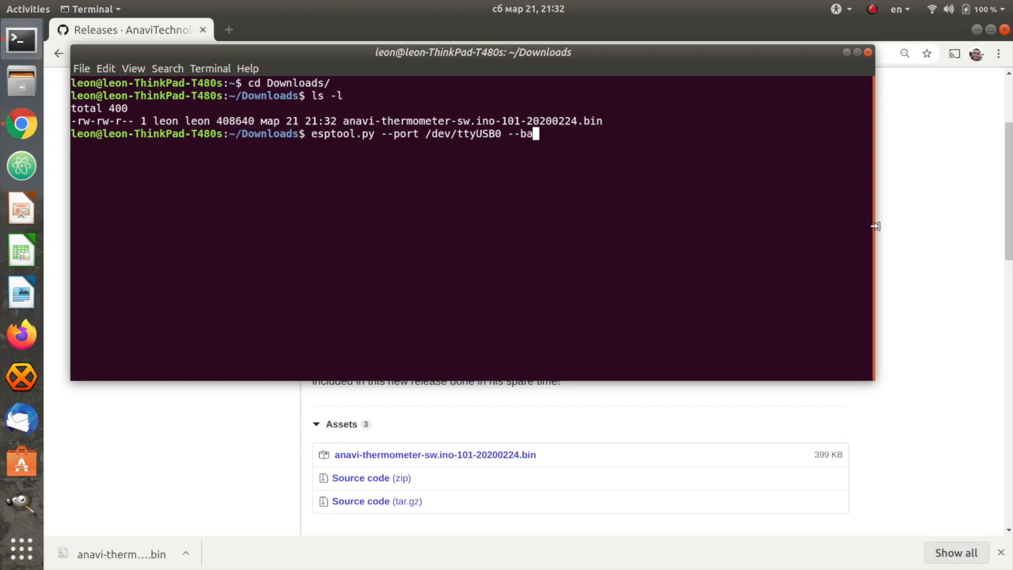
{"action": "type", "text": "ud 46"}
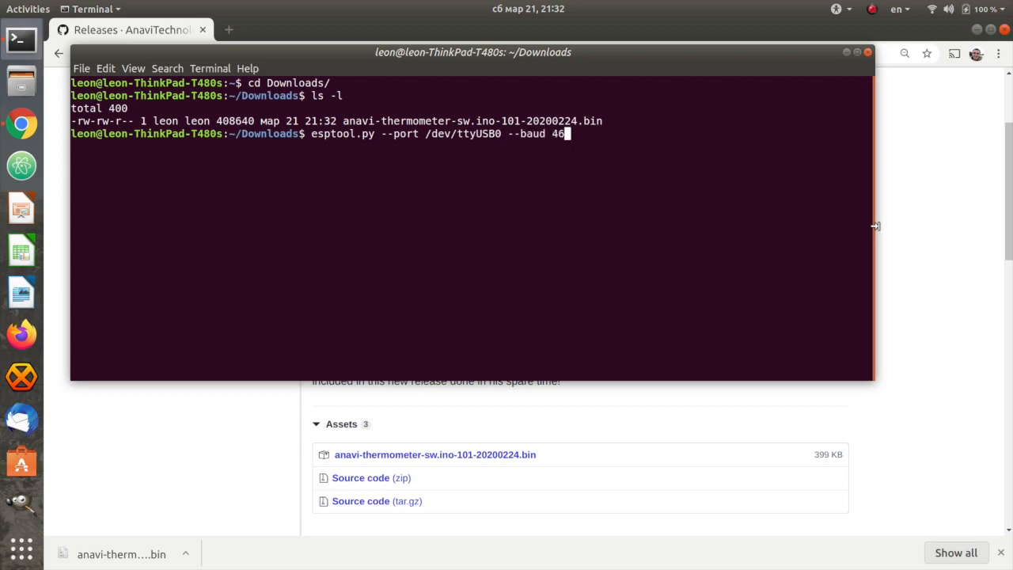
{"action": "type", "text": "0800"}
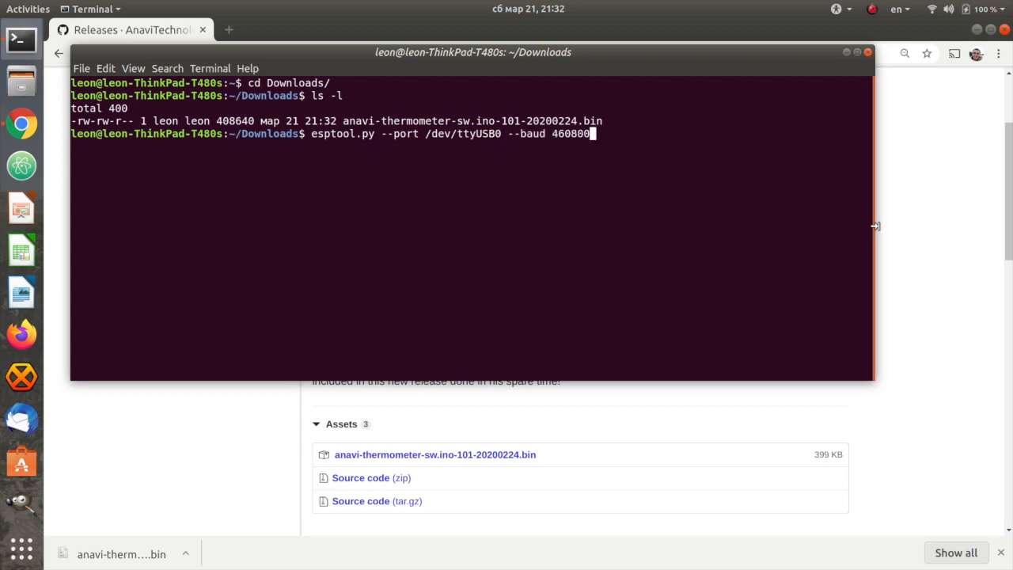
{"action": "type", "text": "wri"}
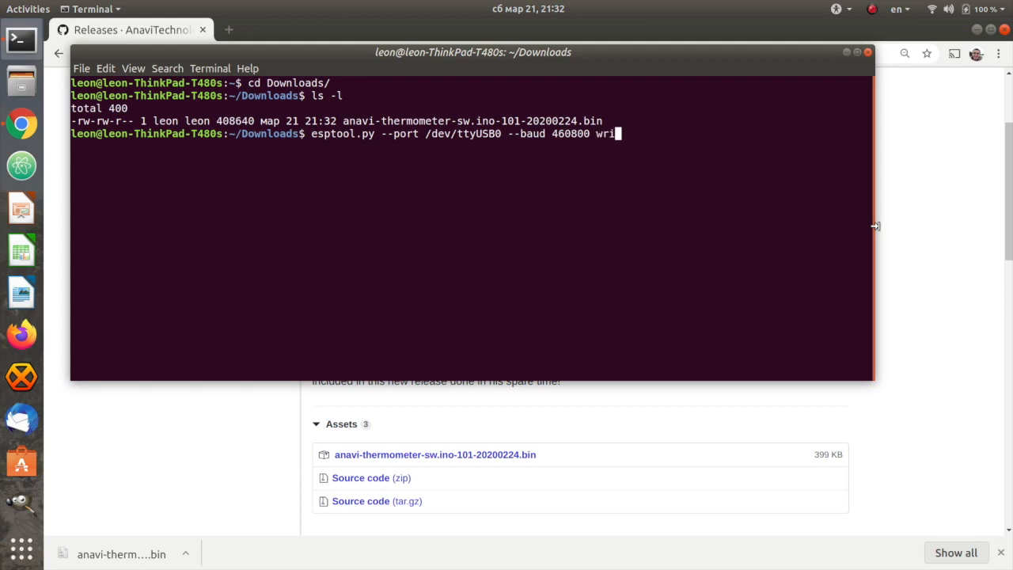
{"action": "type", "text": "te_fla"}
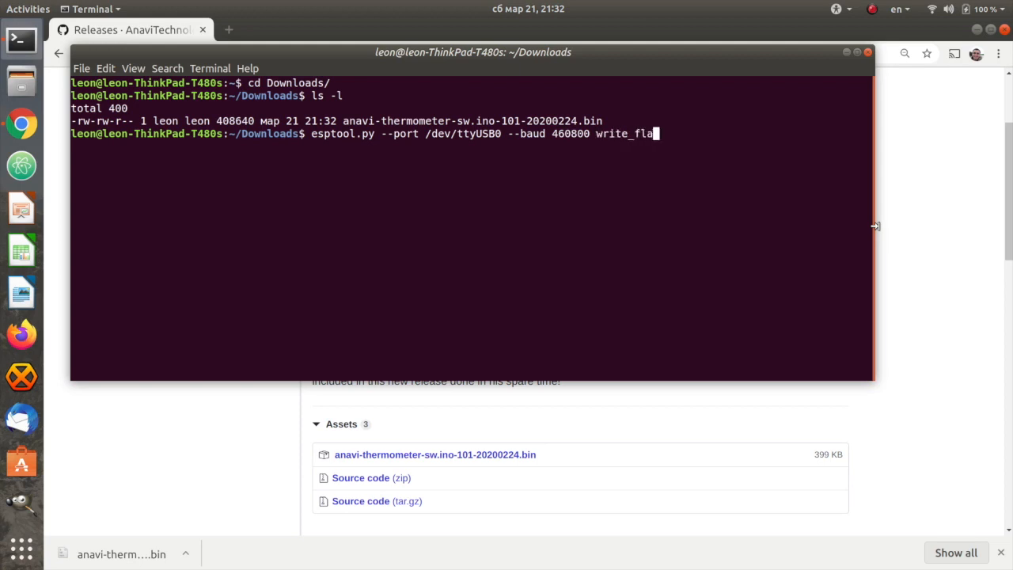
{"action": "type", "text": "sh --fl"}
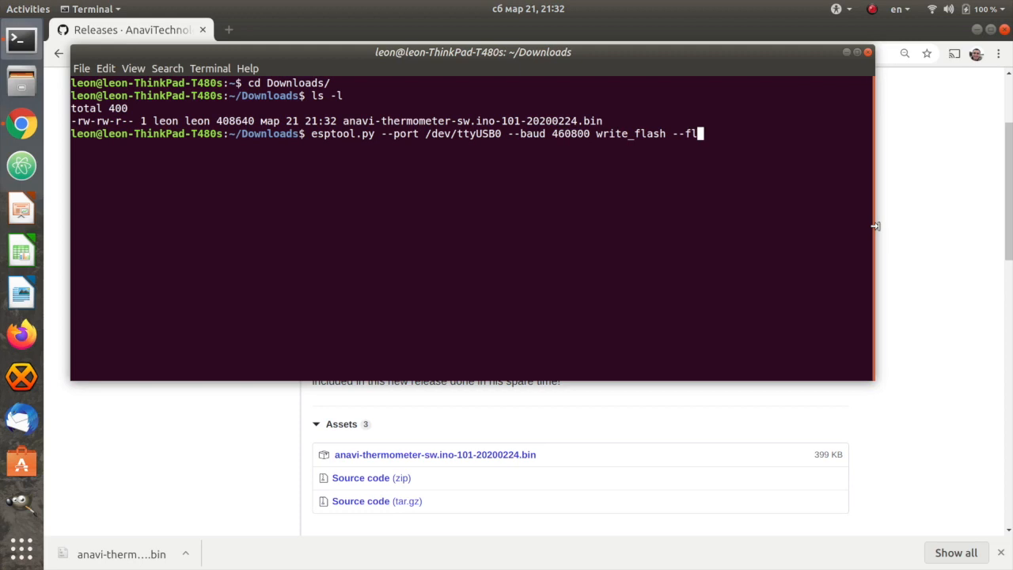
{"action": "type", "text": "ash_size"}
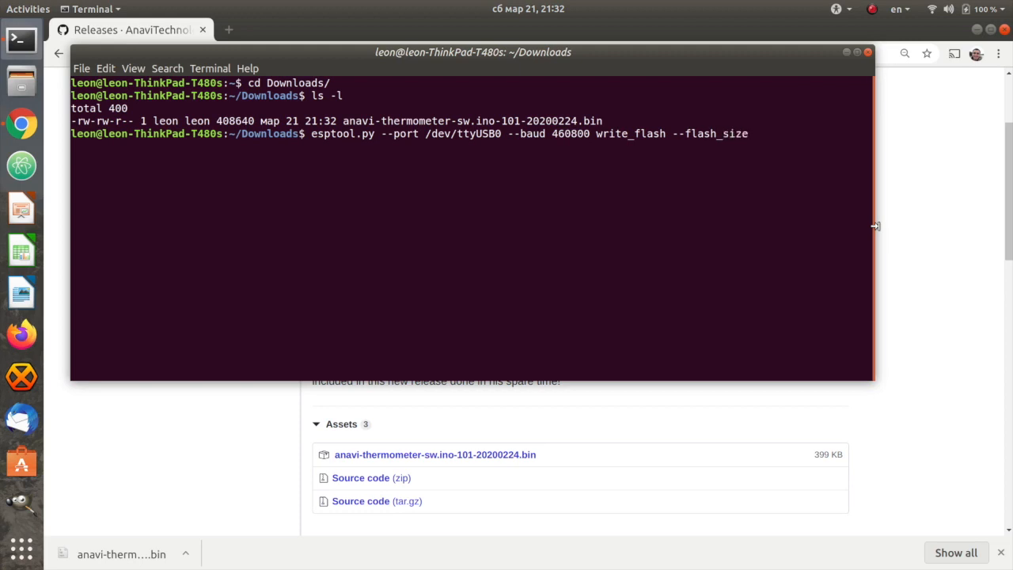
{"action": "type", "text": "=detect 0"}
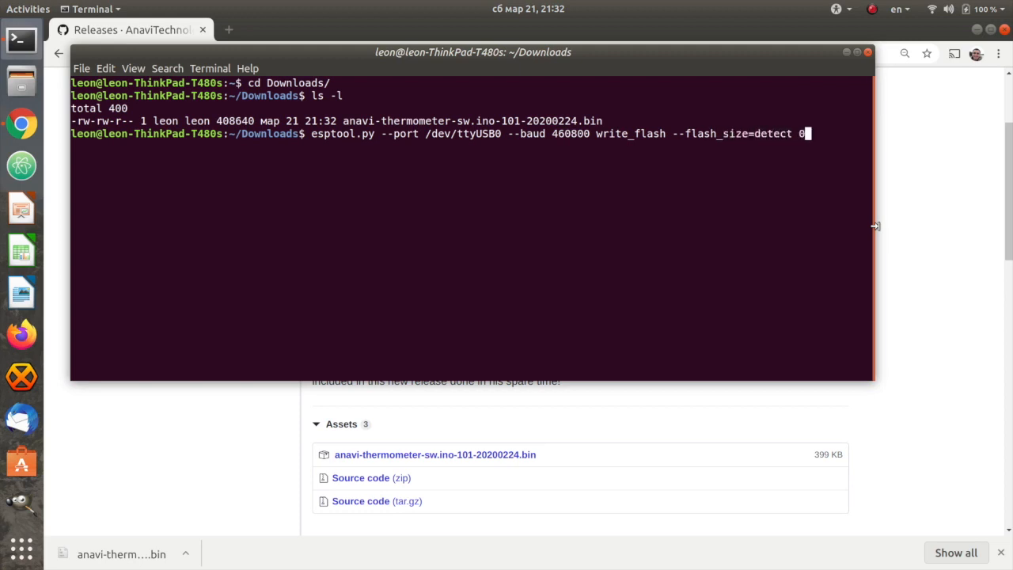
{"action": "type", "text": "anavi-thermometer-sw.ino-101-20200224.bin"}
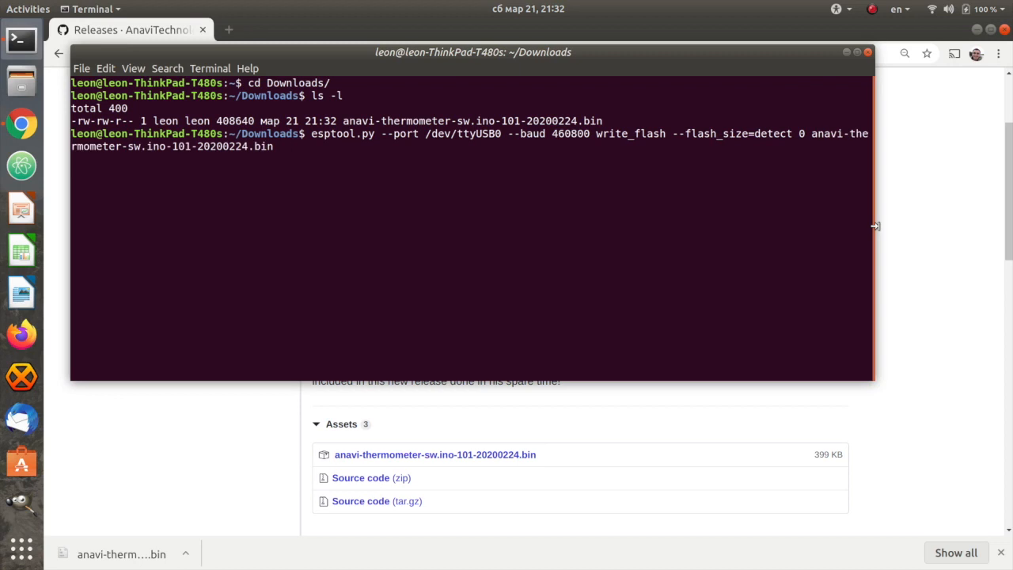